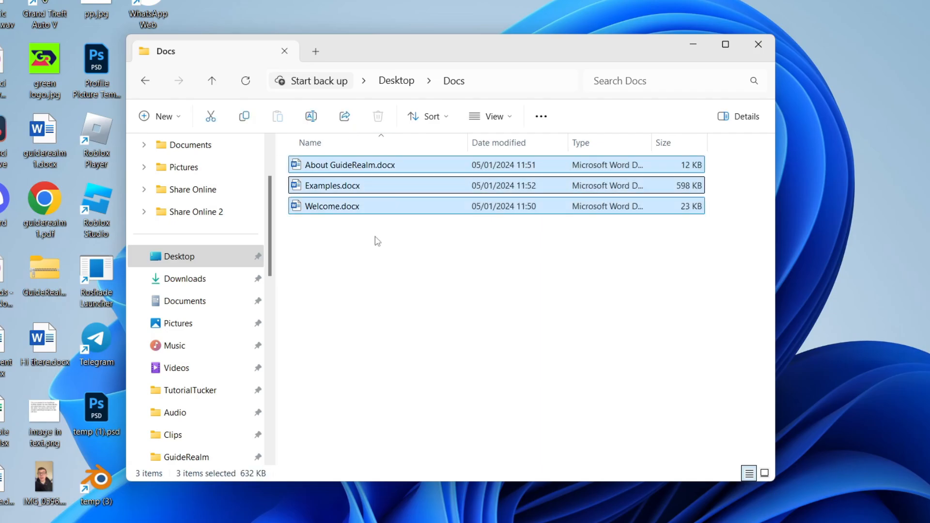
Step: Paste the three copied Docs folder paths into A1 and widen column A to show them fully
right_click(341, 185)
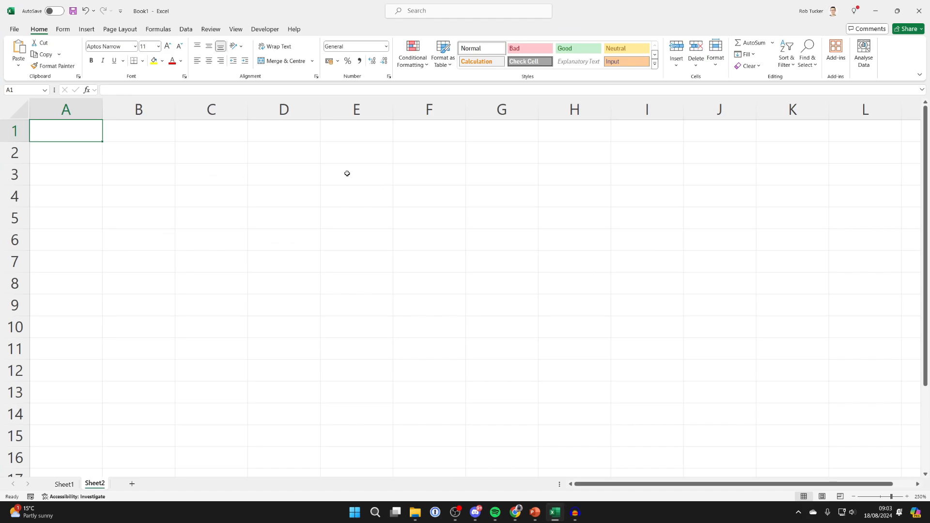
mouse_move(23, 118)
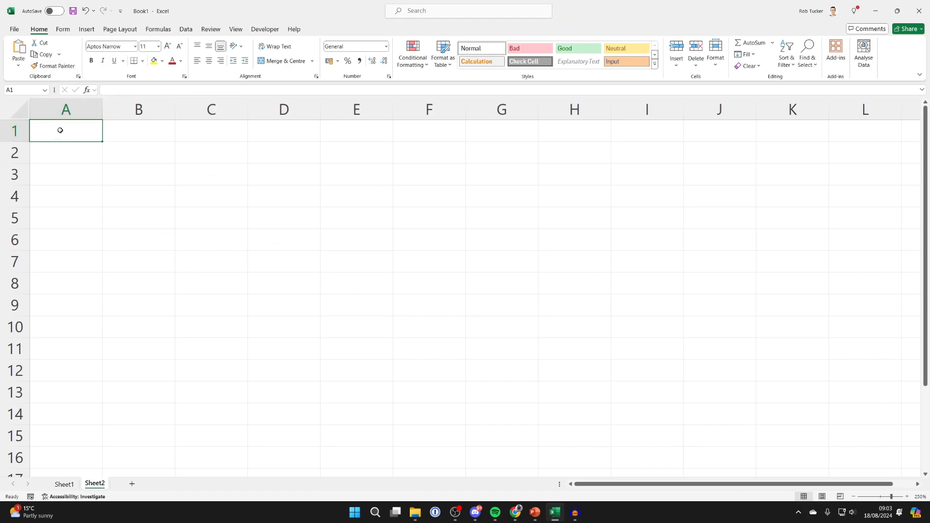
key("ctrl+v")
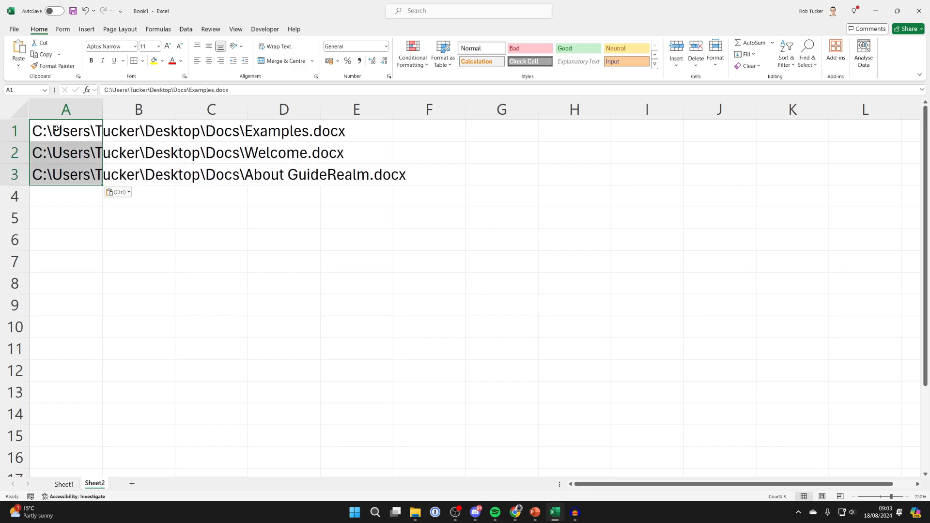
left_click(66, 110)
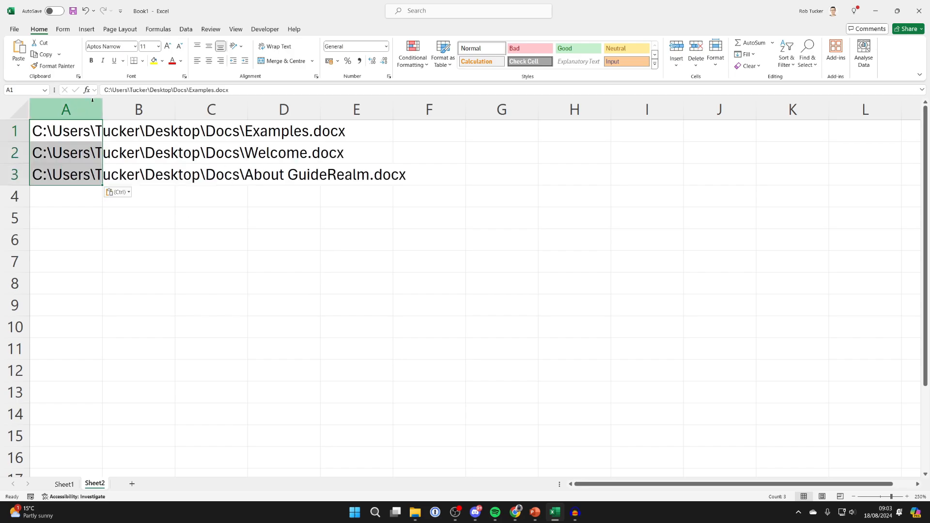
left_click_drag(103, 110, 325, 109)
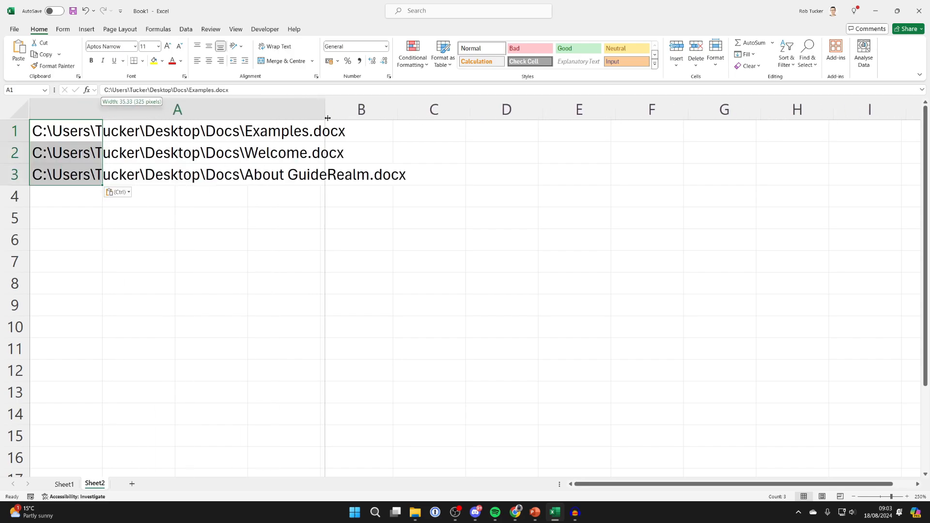
left_click_drag(325, 109, 409, 110)
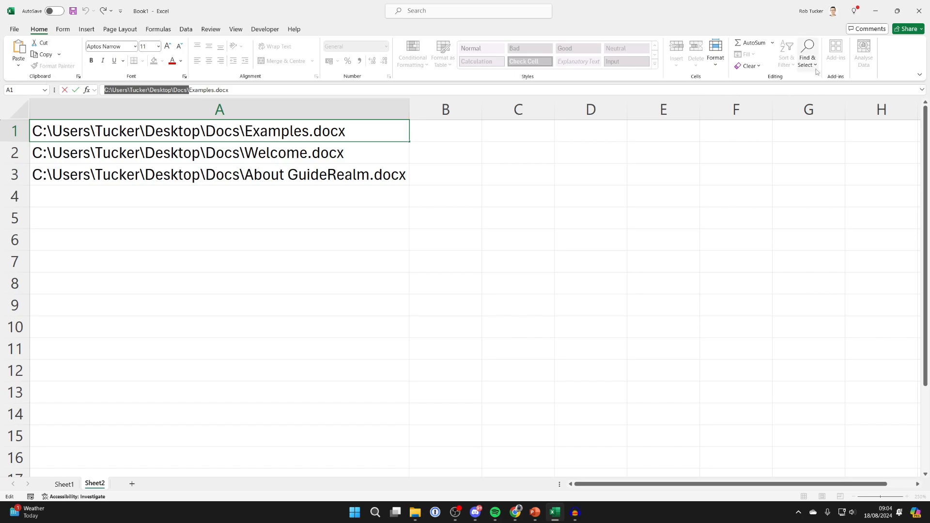
Step: Replace all occurrences of 'C:\Users\Tucker\Desktop\Docs\' with nothing, leaving only the file names
left_click(807, 53)
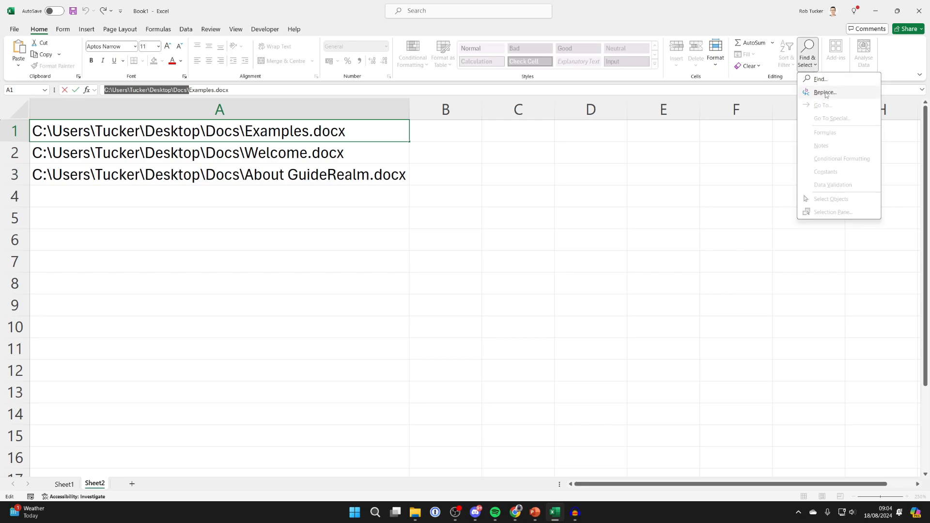
left_click(823, 93)
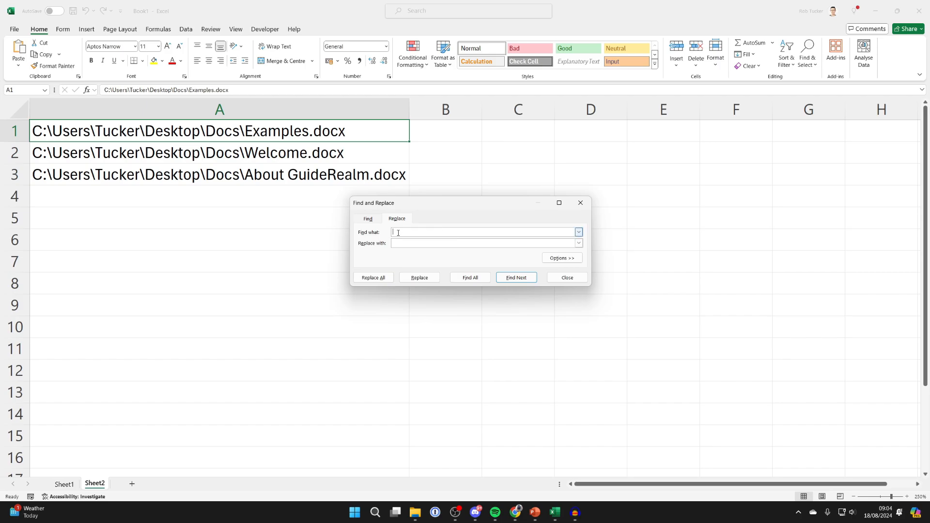
type("C:\\Users\\Tucker\\Desktop\\Docs\\")
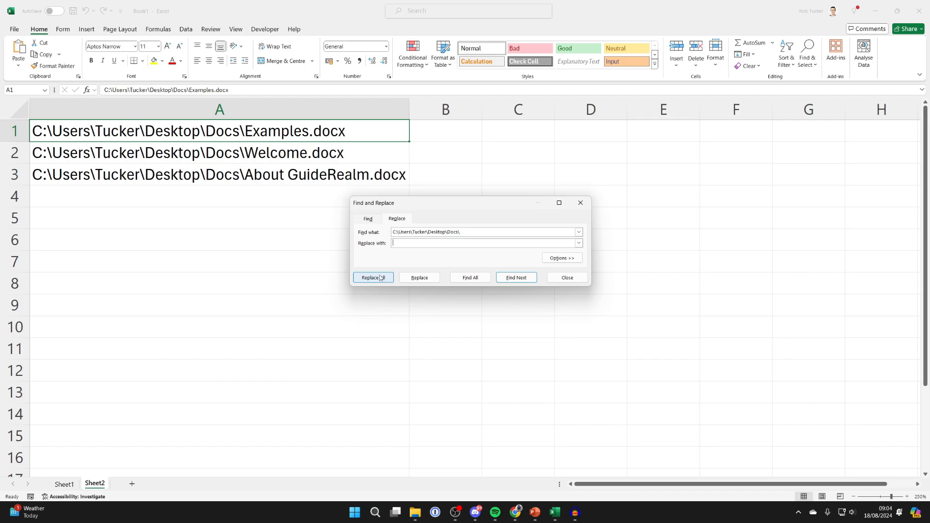
left_click(373, 277)
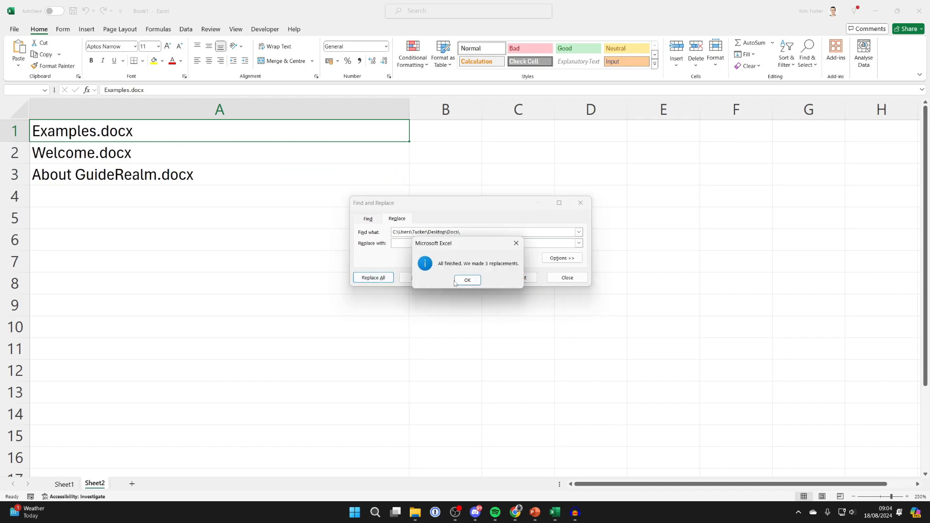
left_click(466, 280)
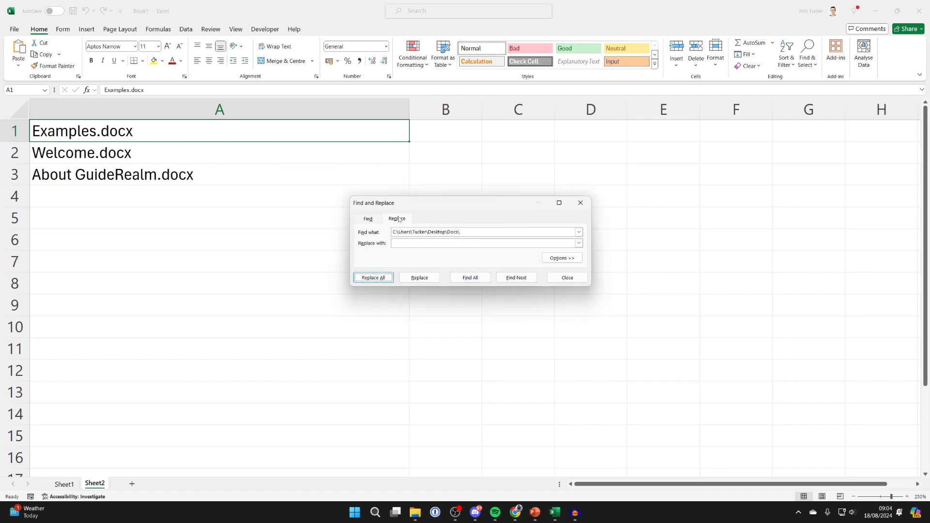